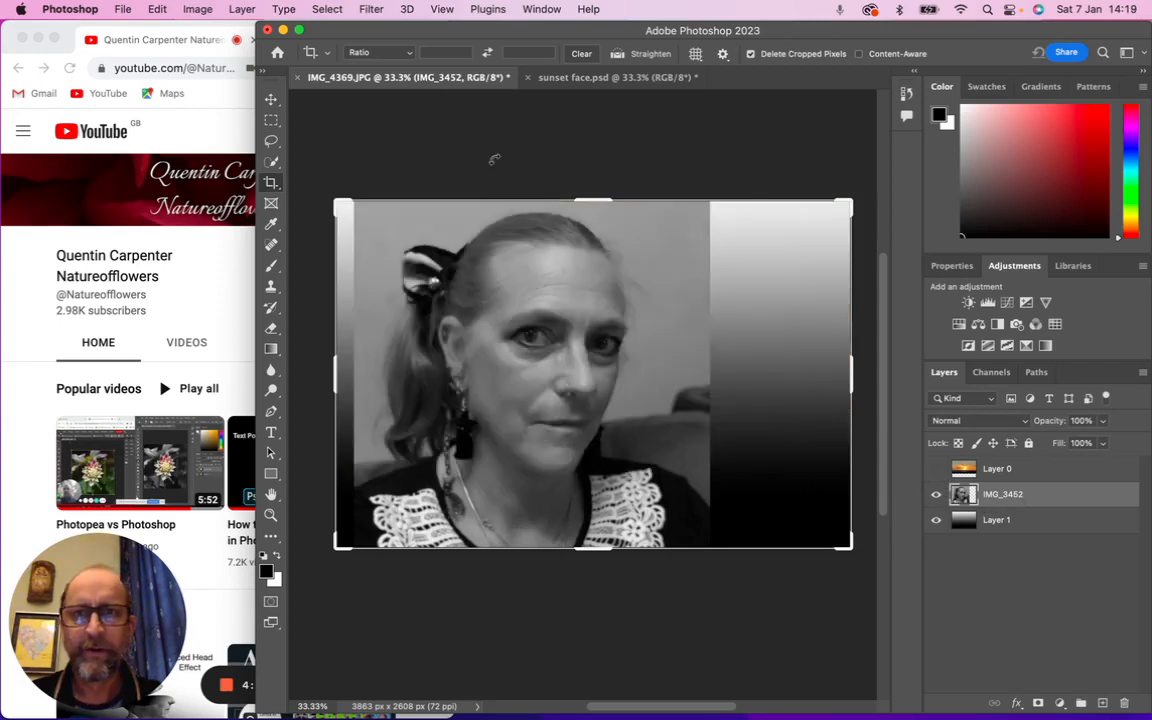
- Select the woman via Select > Subject and toggle IMG_3452's visibility to check the cutout
click(327, 9)
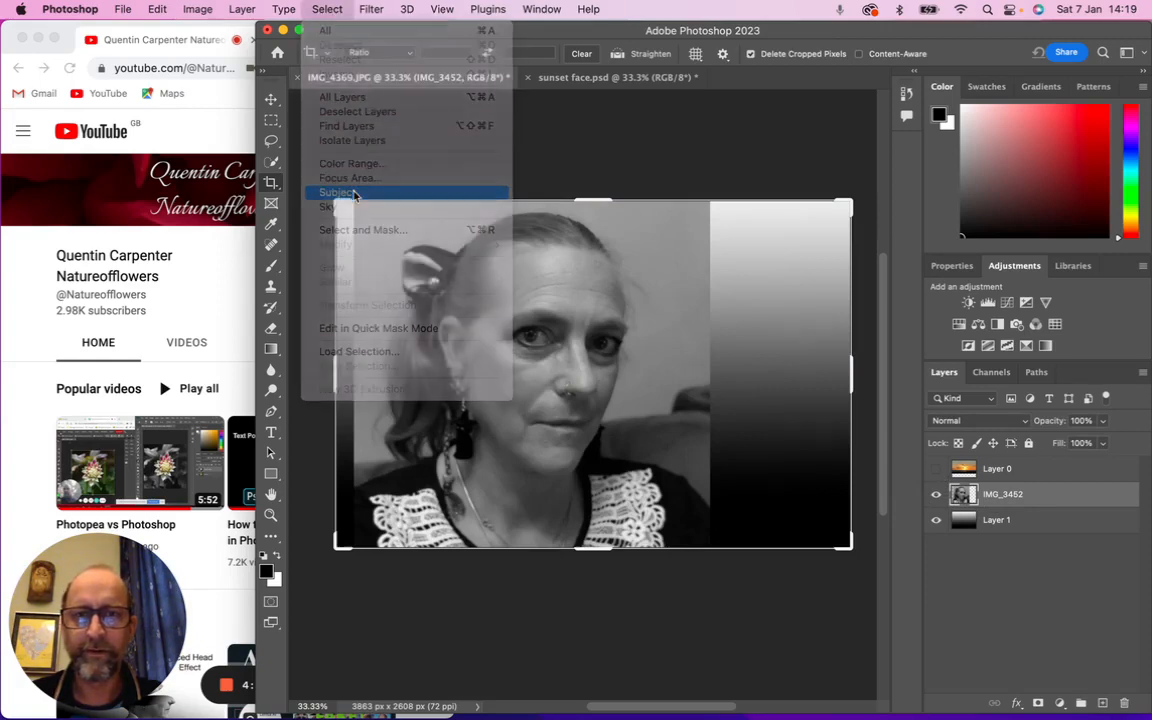
click(338, 192)
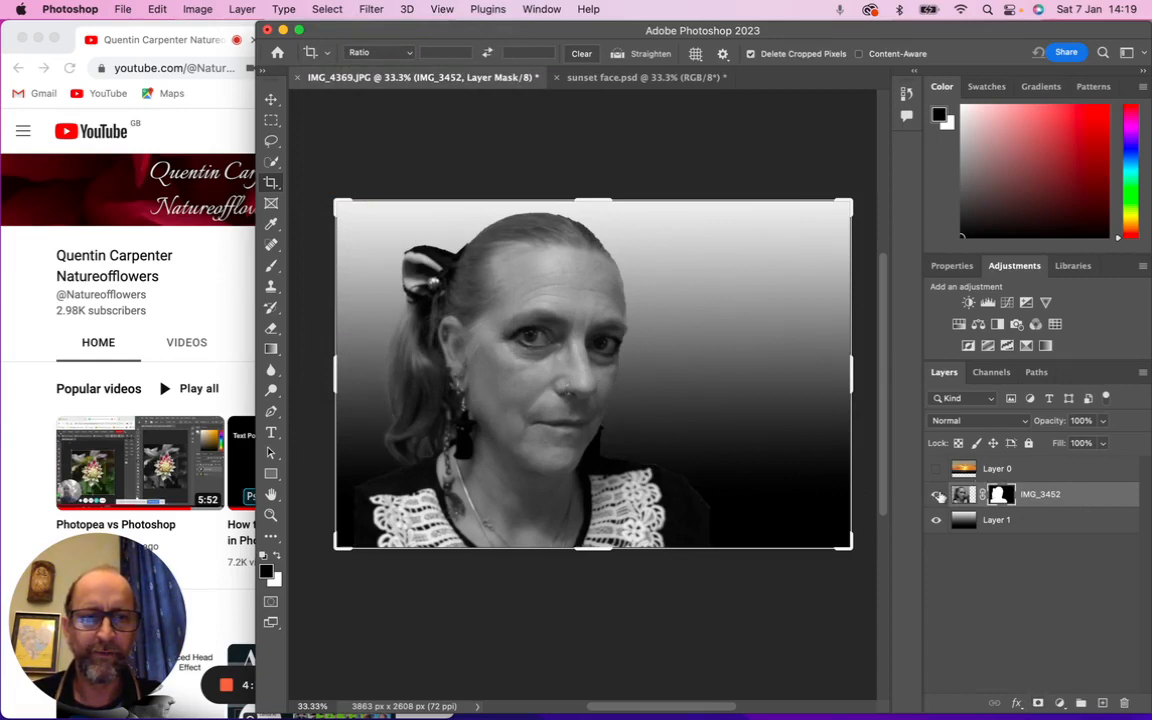
click(938, 494)
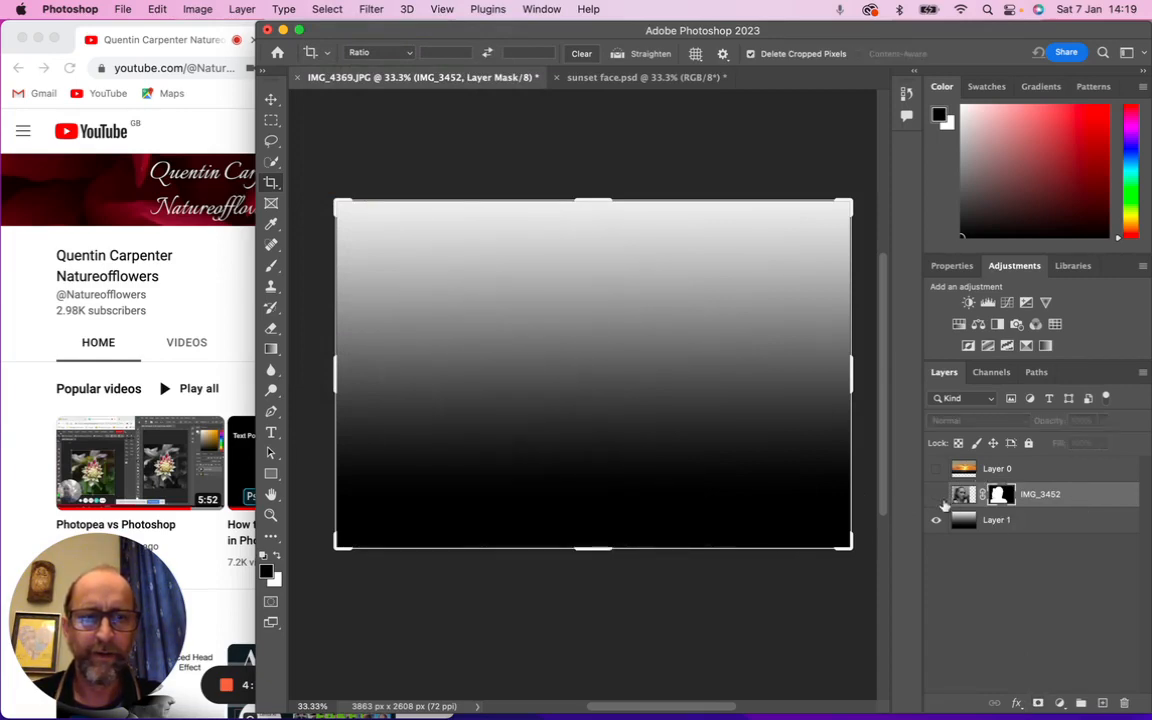
click(937, 494)
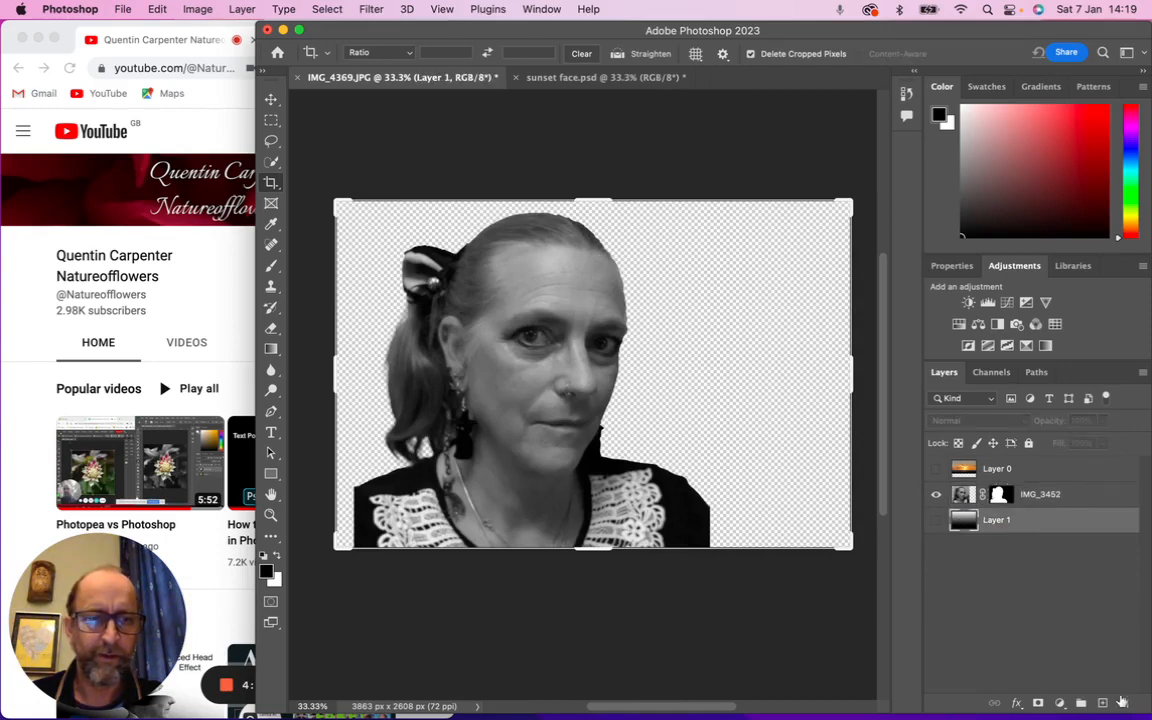
- Delete Layer 1 and draw a top-to-bottom white-to-black gradient on a new layer
click(1122, 703)
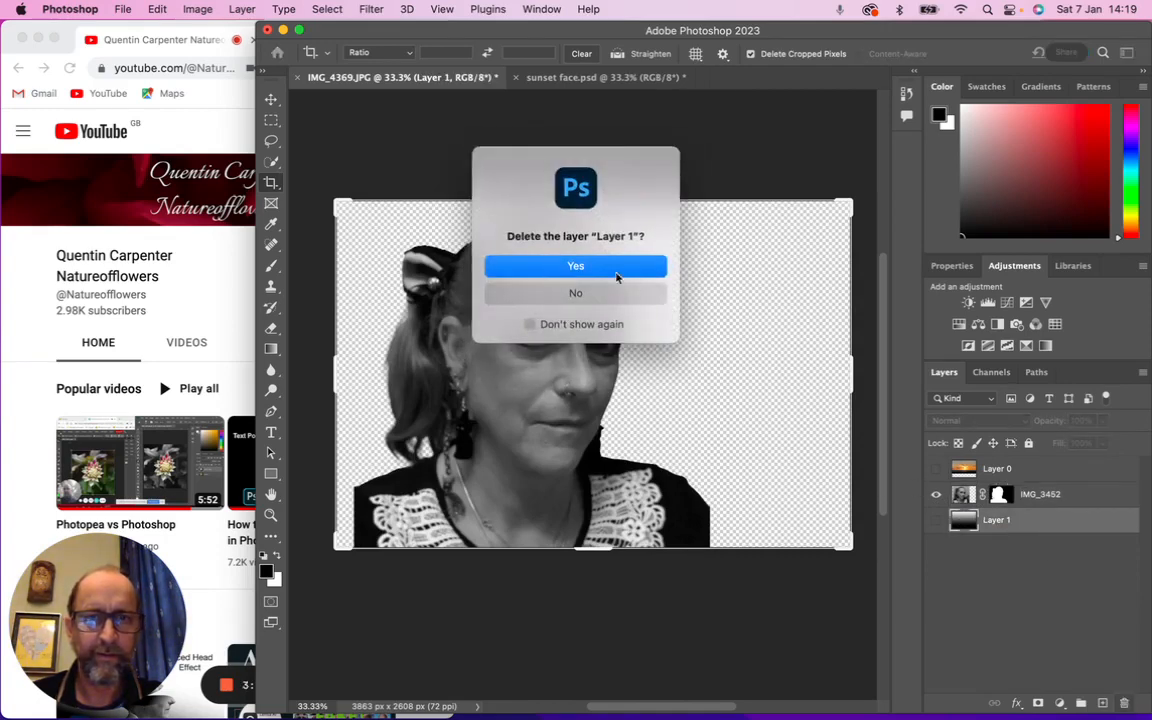
click(575, 266)
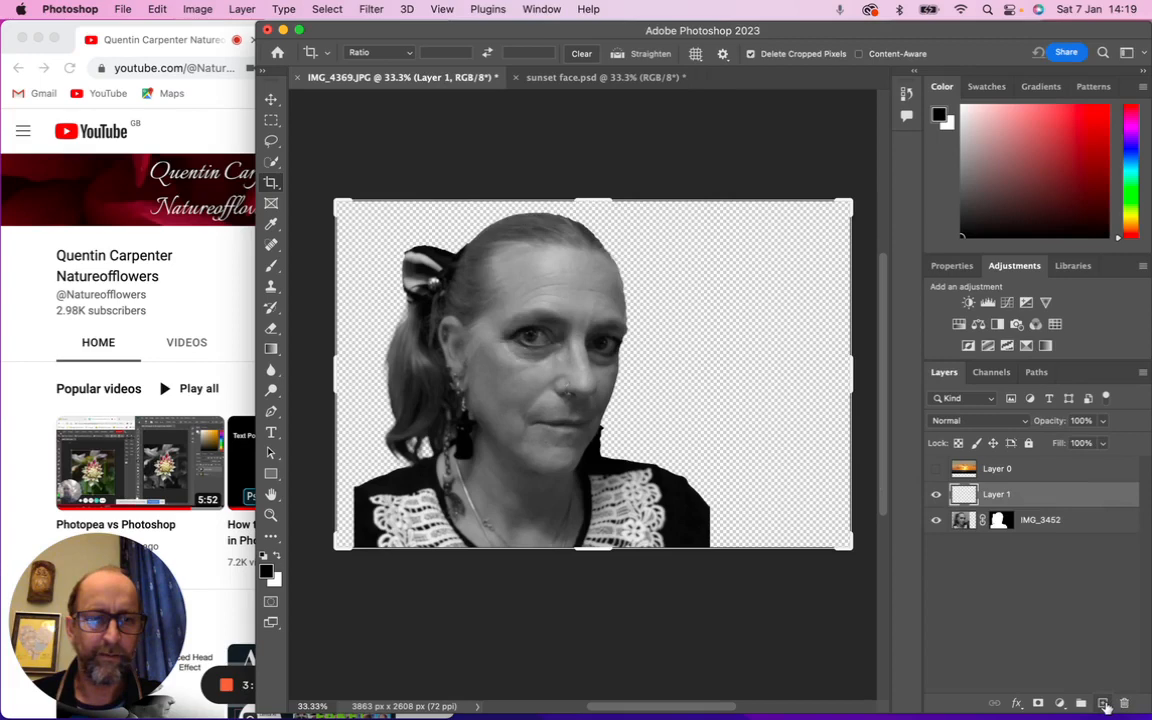
click(1040, 519)
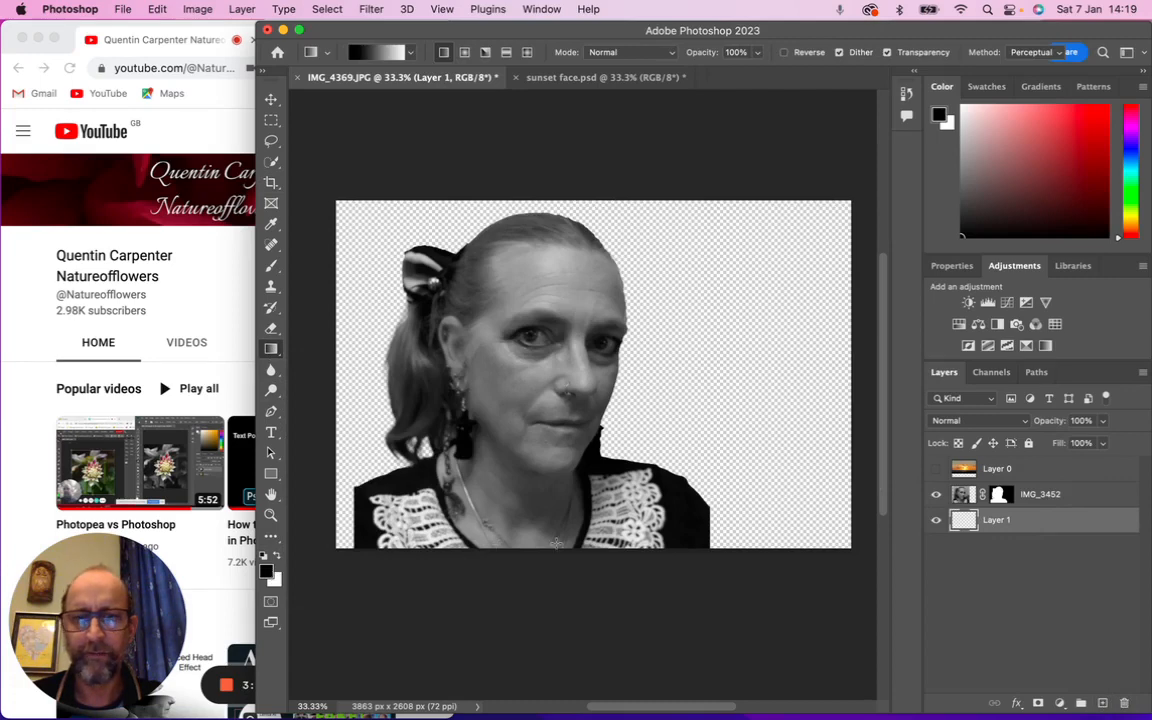
drag(625, 217, 625, 540)
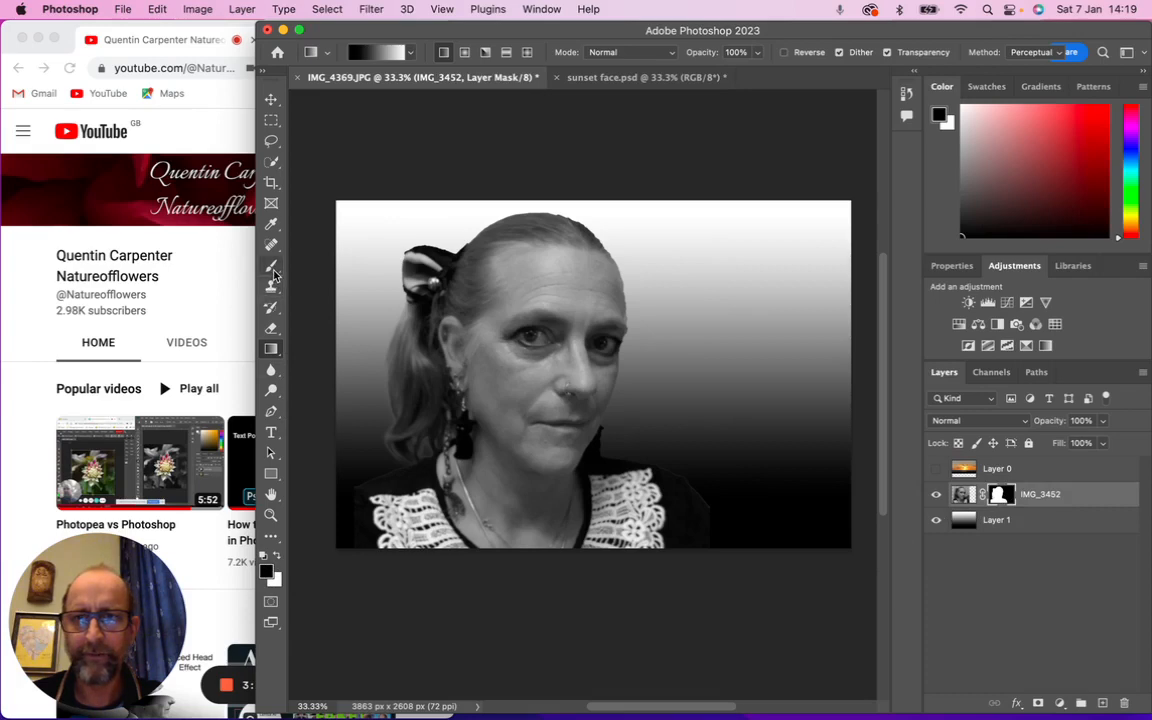
- Paint black with the Brush tool over the lace-collared clothing on IMG_3452's mask
click(271, 265)
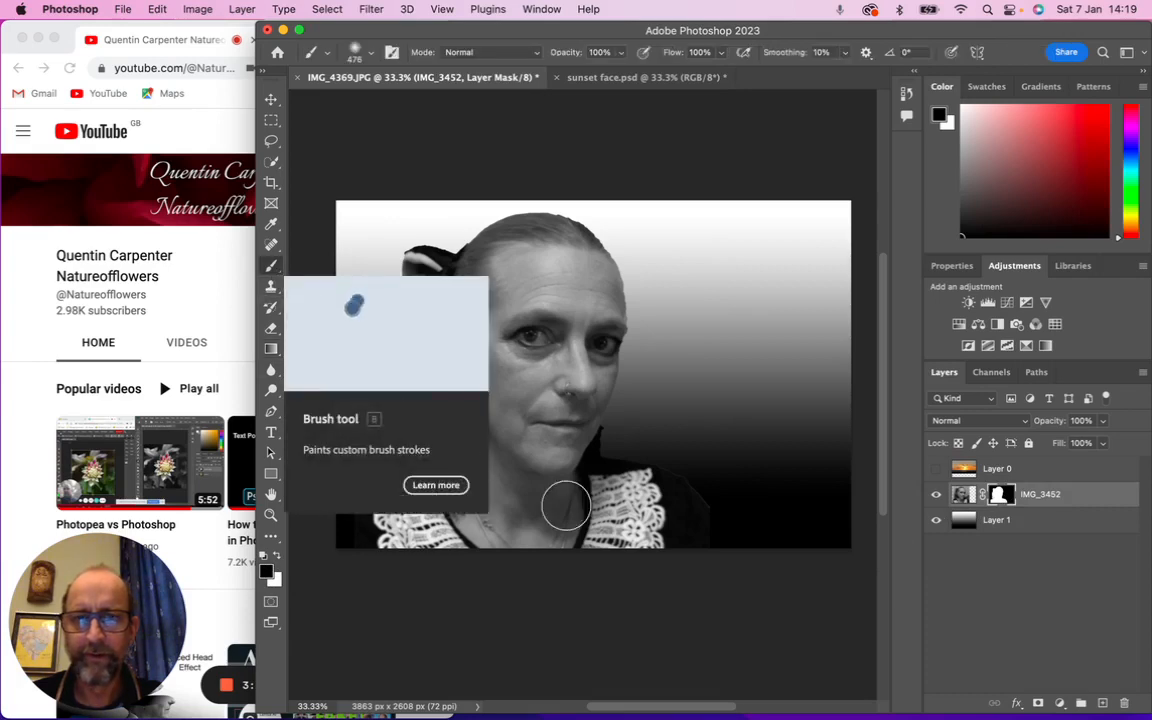
click(373, 52)
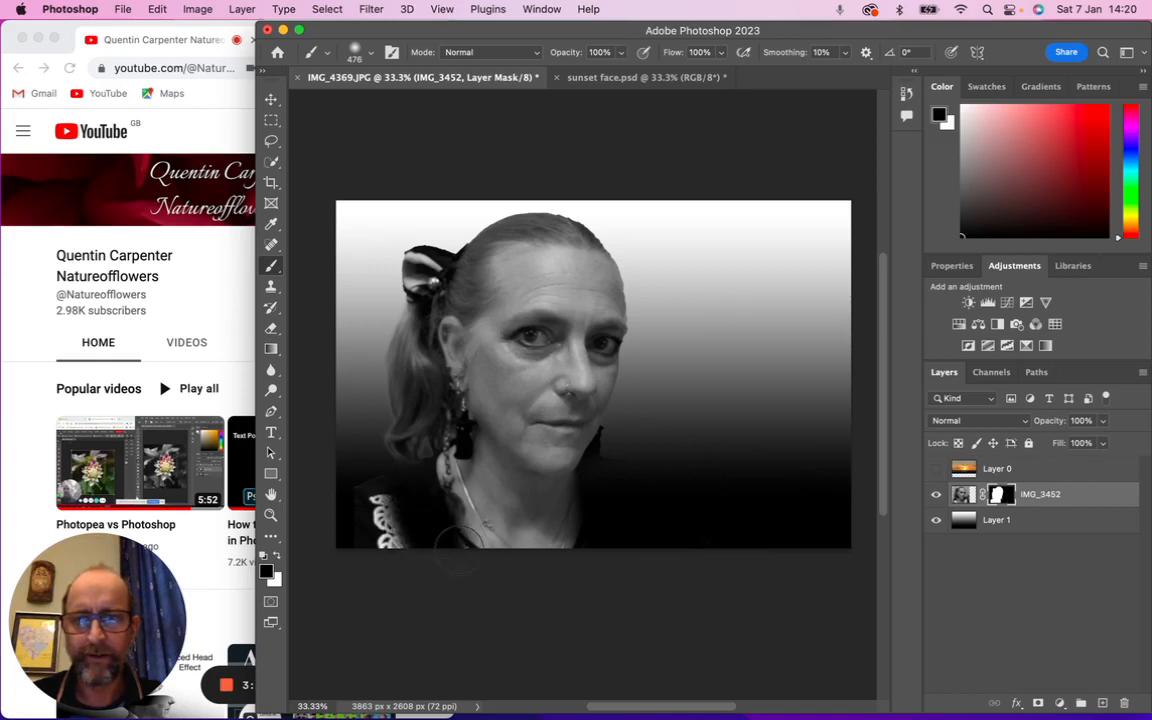
mouse_move(380, 535)
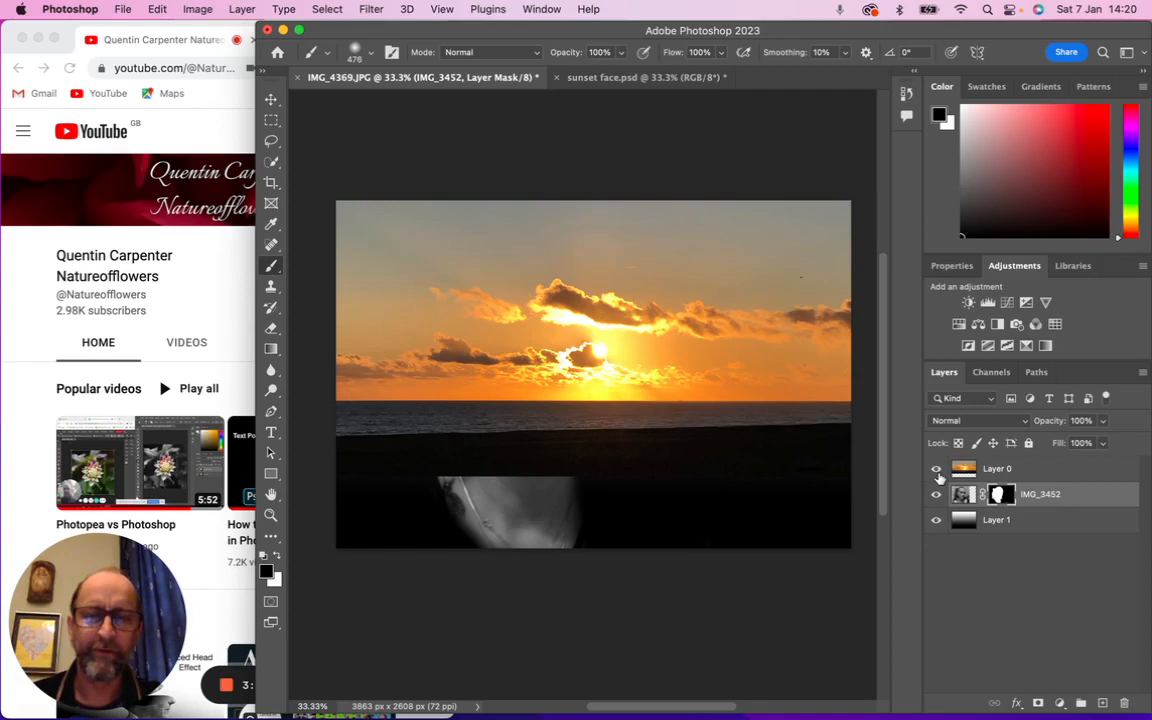
- Make Layer 0 visible at 53% opacity and add a layer mask to it
click(997, 468)
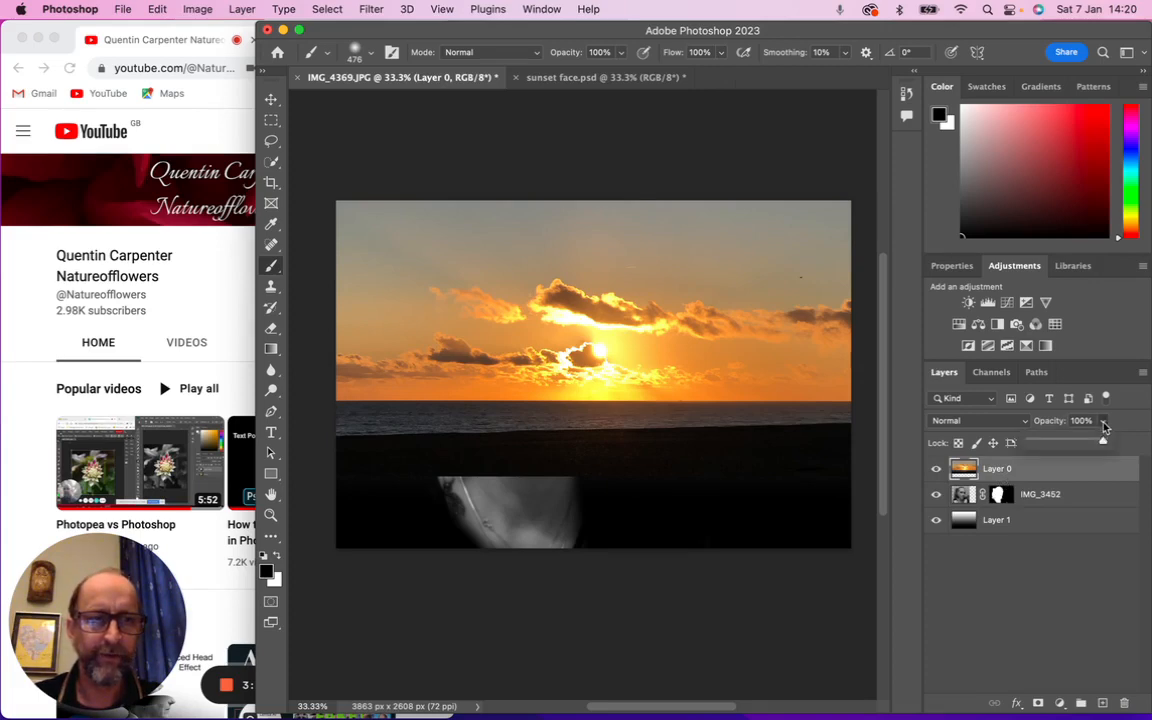
drag(1103, 441, 1068, 441)
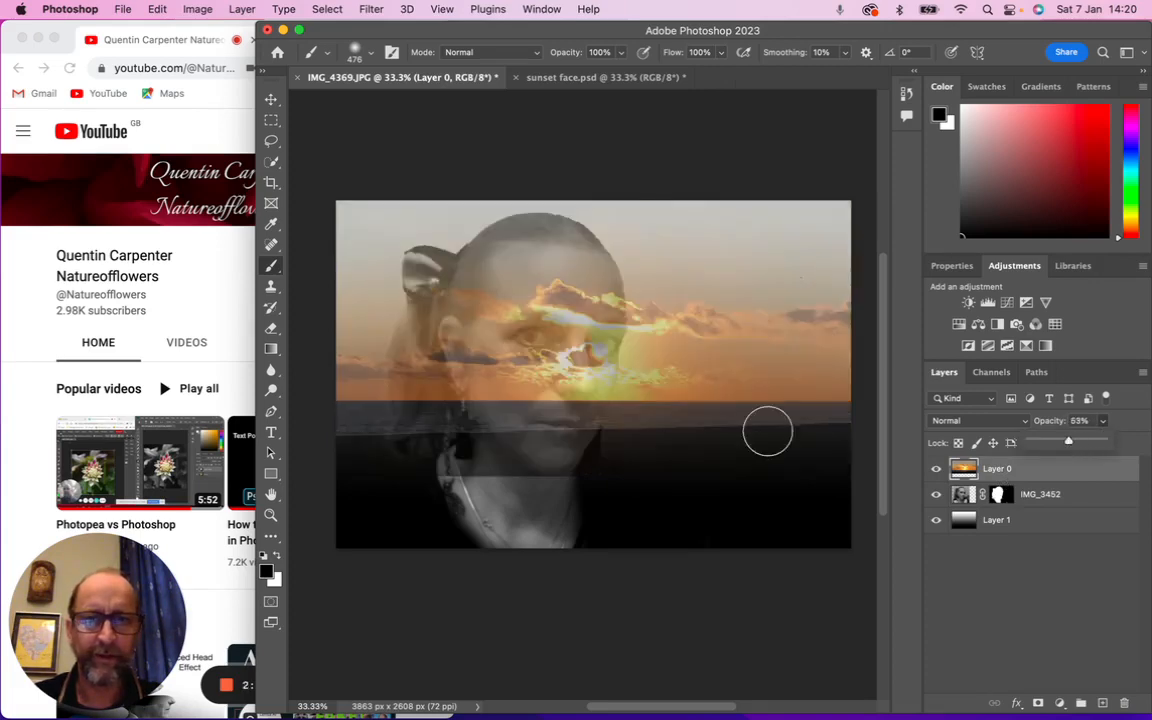
click(270, 99)
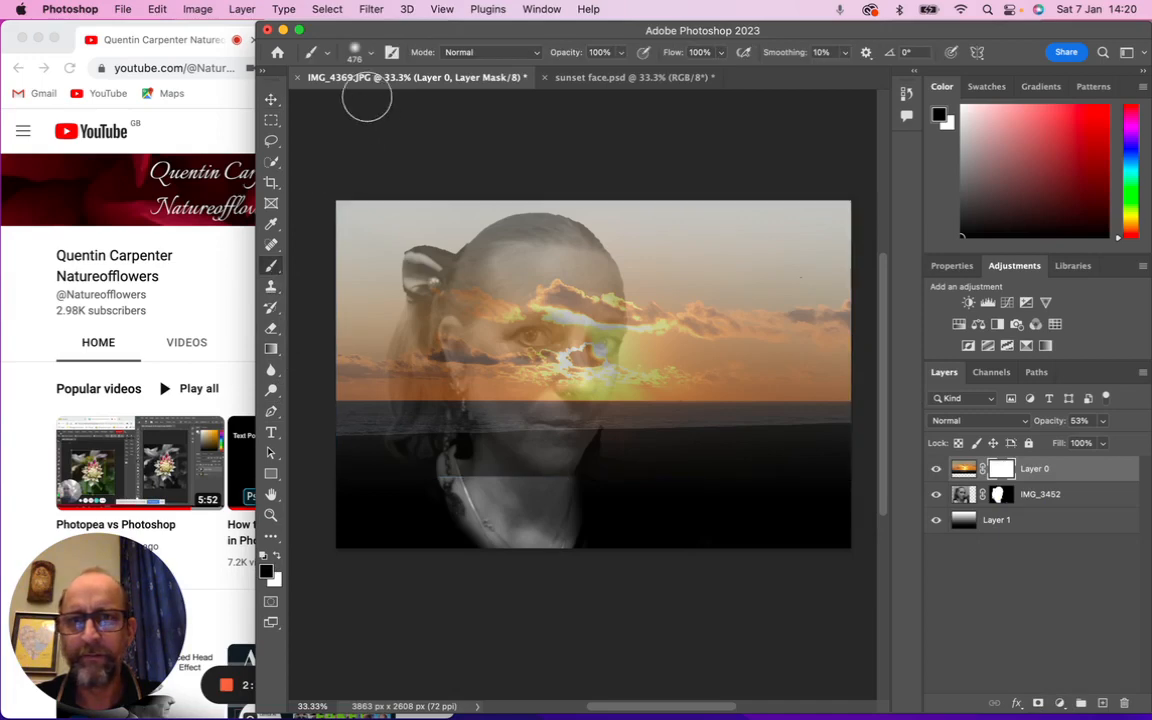
- Paint with a 220 px black brush over the eyes, nose and mouth on Layer 0's mask
click(355, 52)
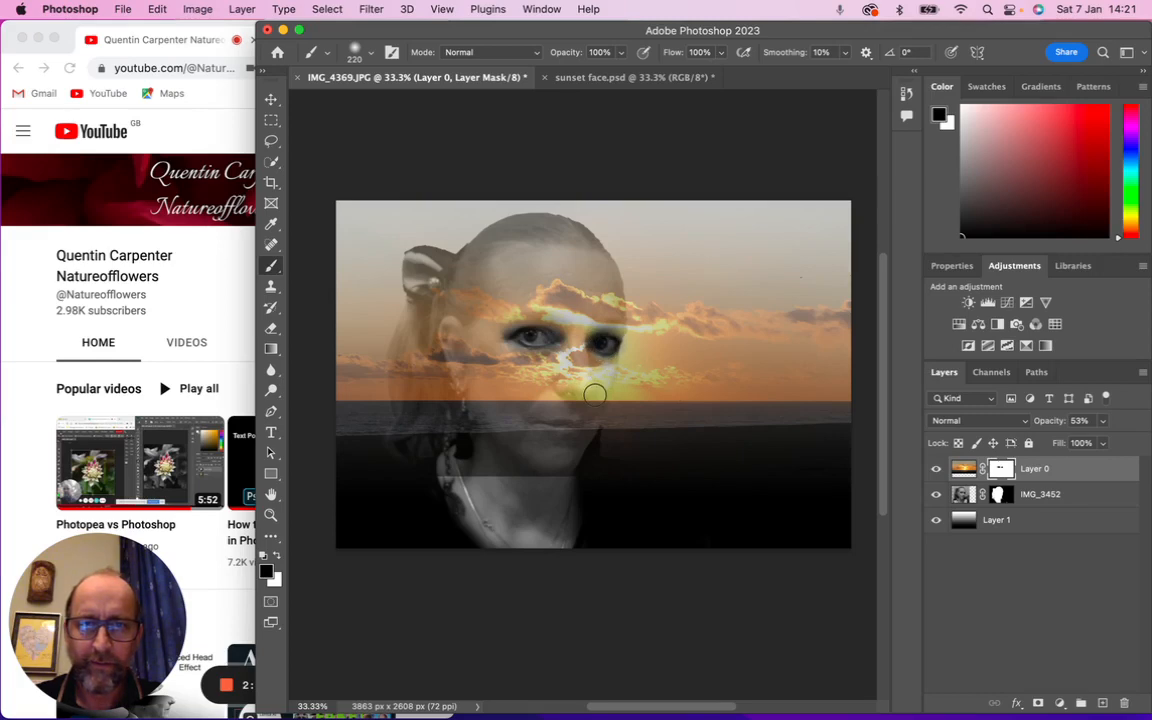
mouse_move(580, 398)
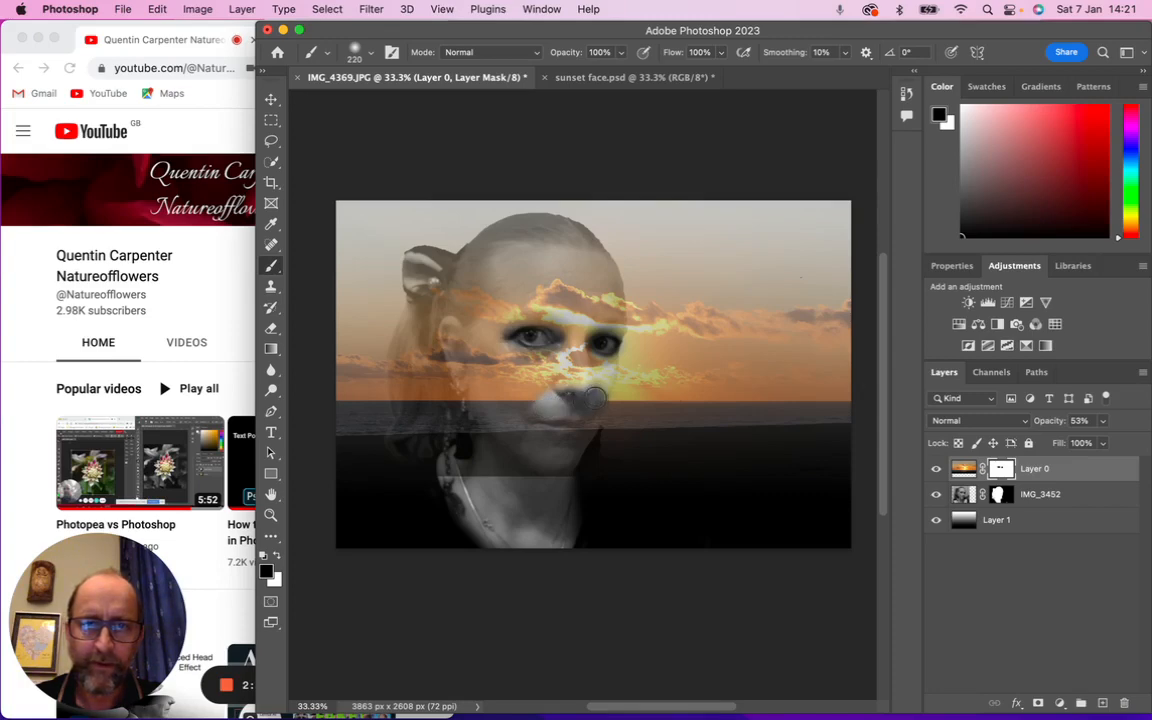
mouse_move(603, 390)
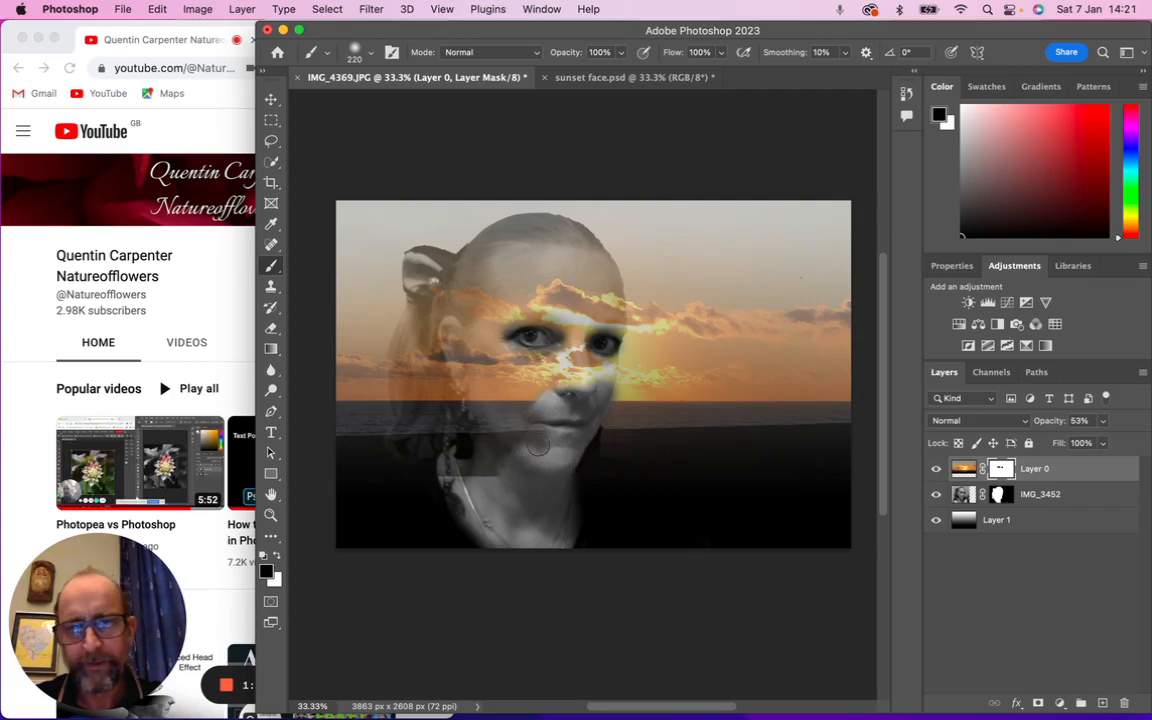
mouse_move(518, 443)
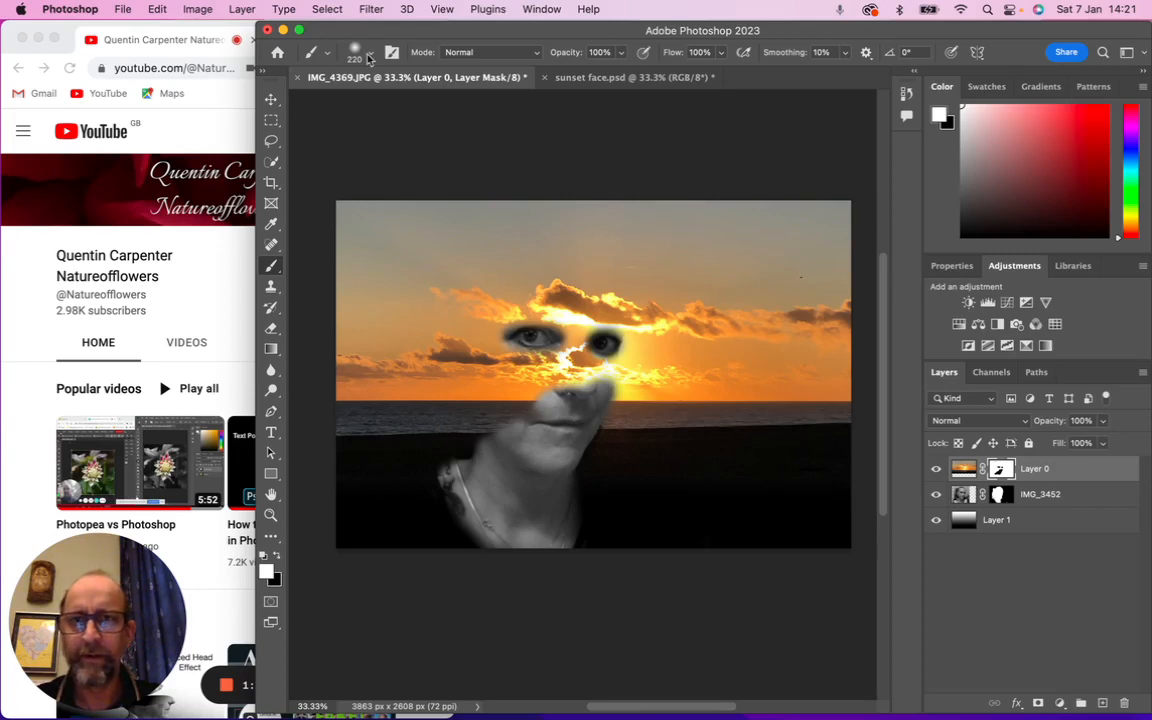
- Set Layer 0 back to 100% opacity and enlarge the brush to 492 px
click(369, 52)
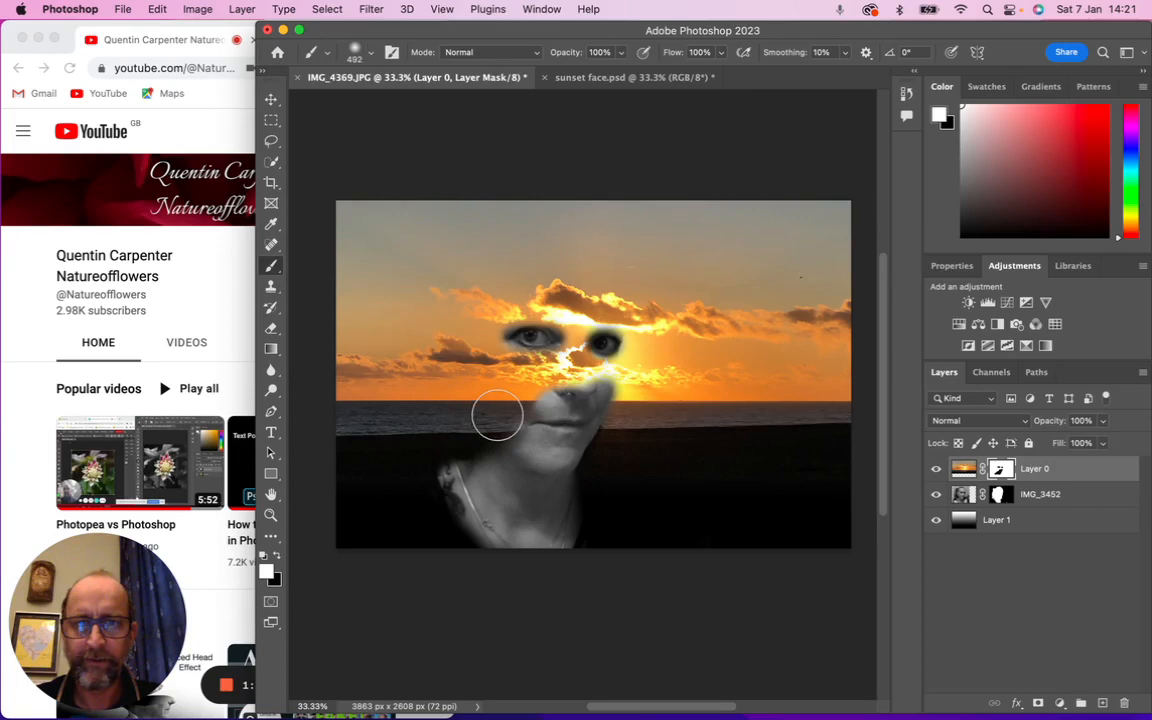
mouse_move(520, 390)
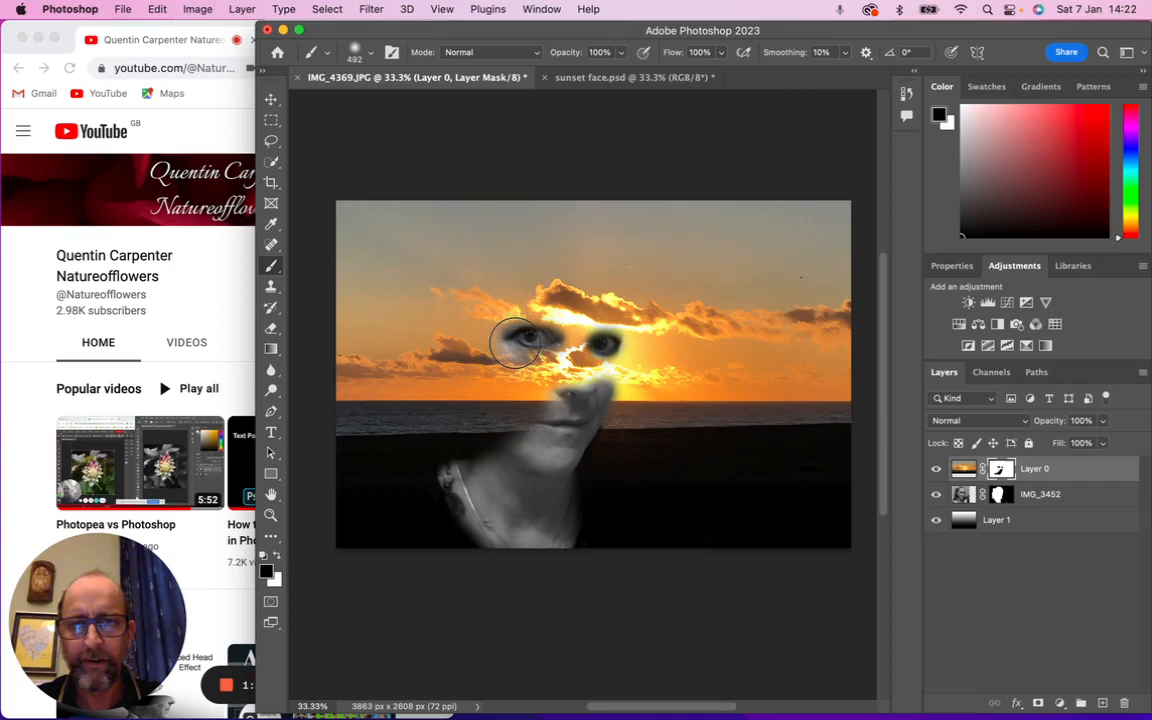
- Paint black around both eyes and the chin, then white over the nose
drag(515, 340, 610, 345)
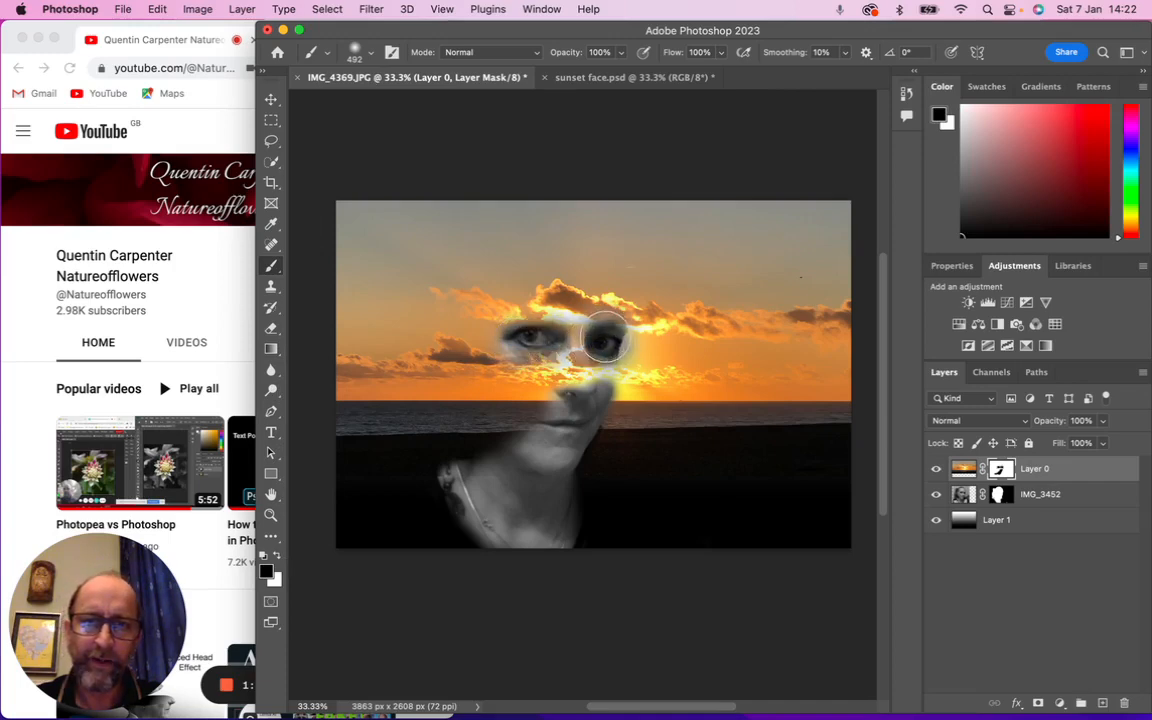
drag(600, 340, 590, 425)
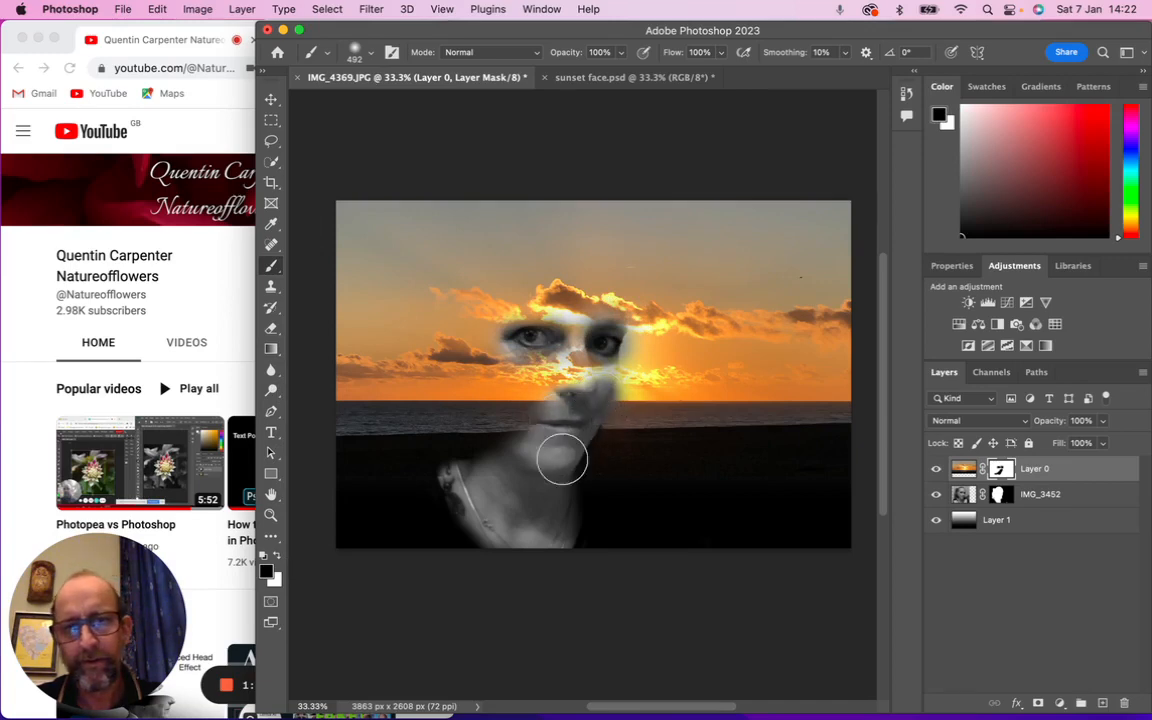
drag(562, 460, 467, 473)
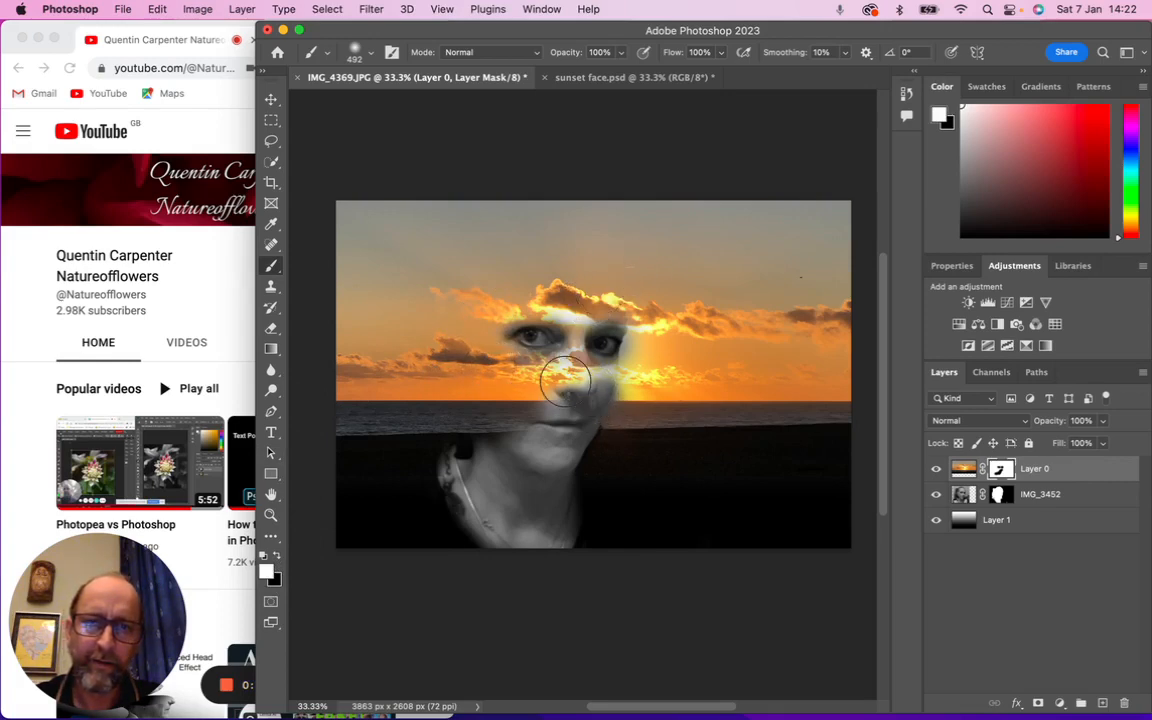
drag(565, 385, 640, 405)
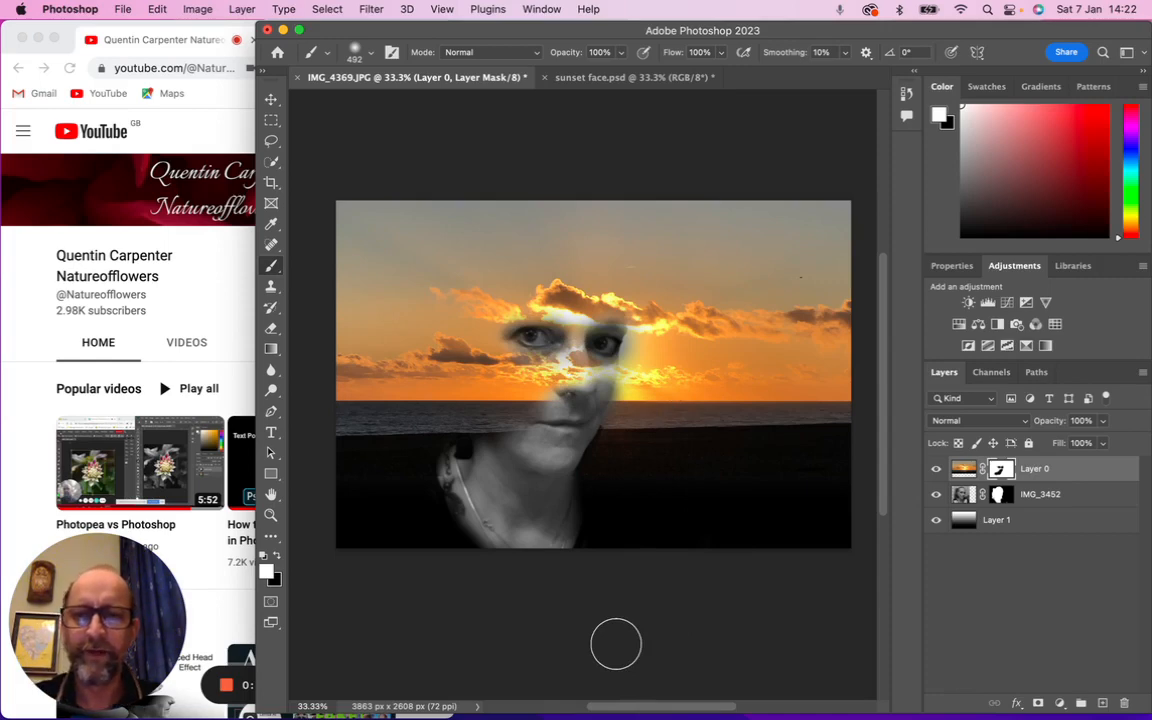
mouse_move(862, 555)
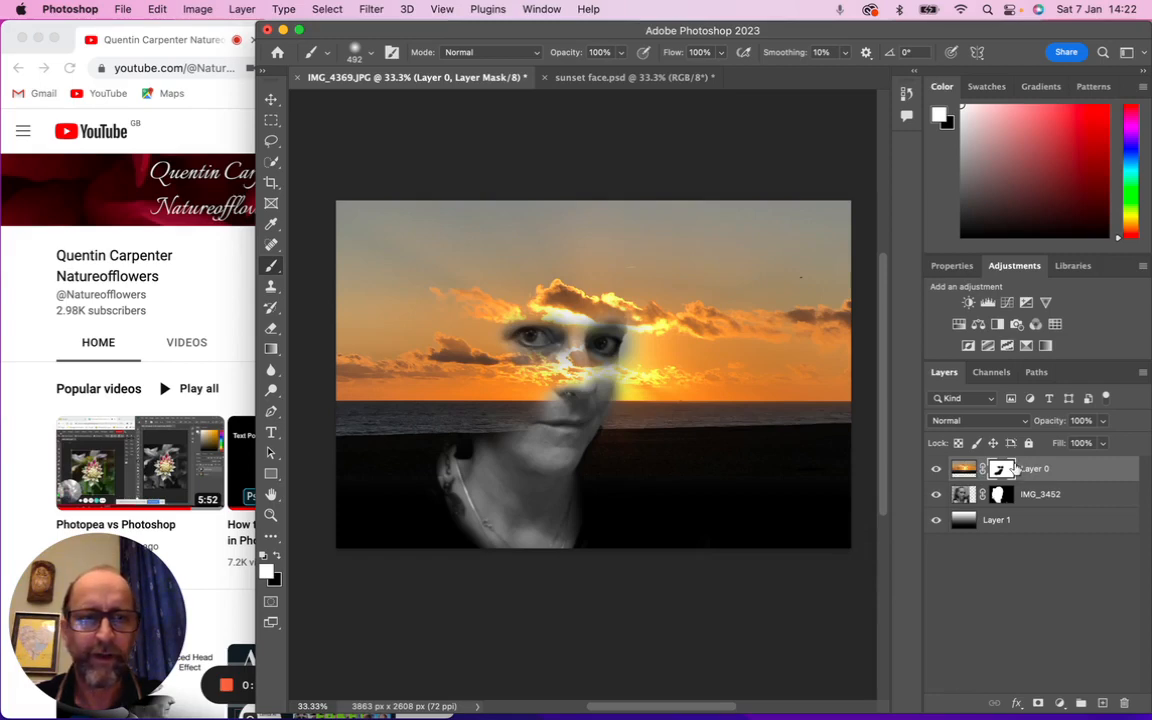
click(936, 468)
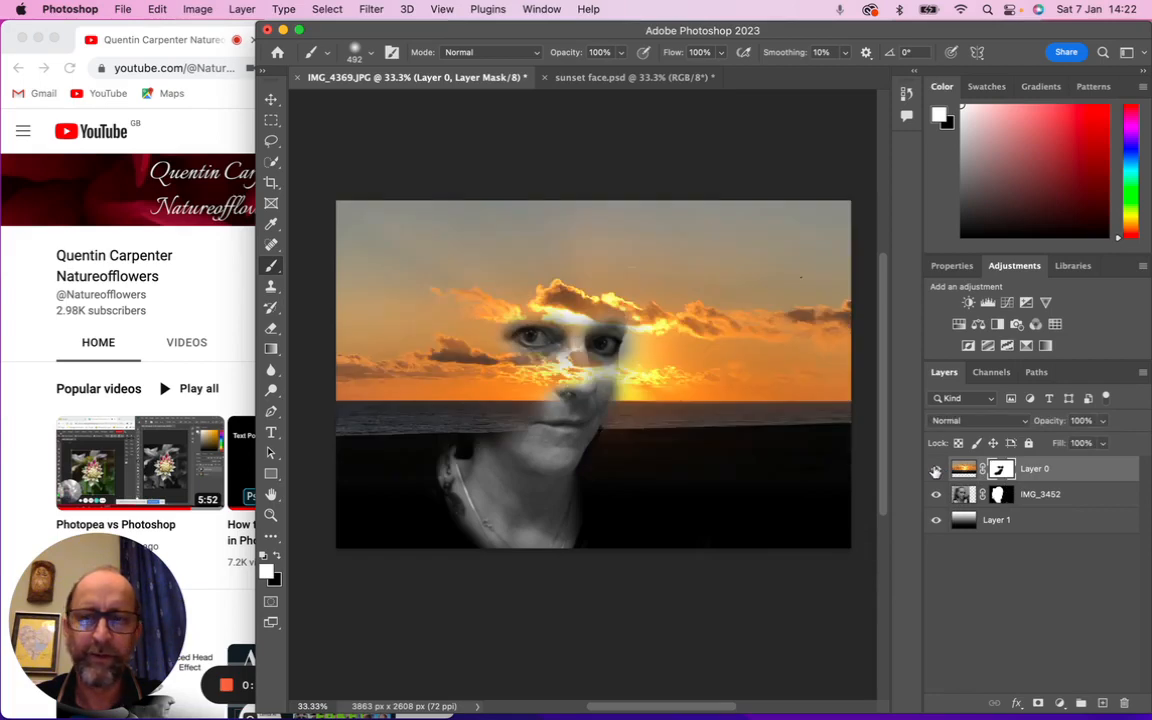
mouse_move(935, 471)
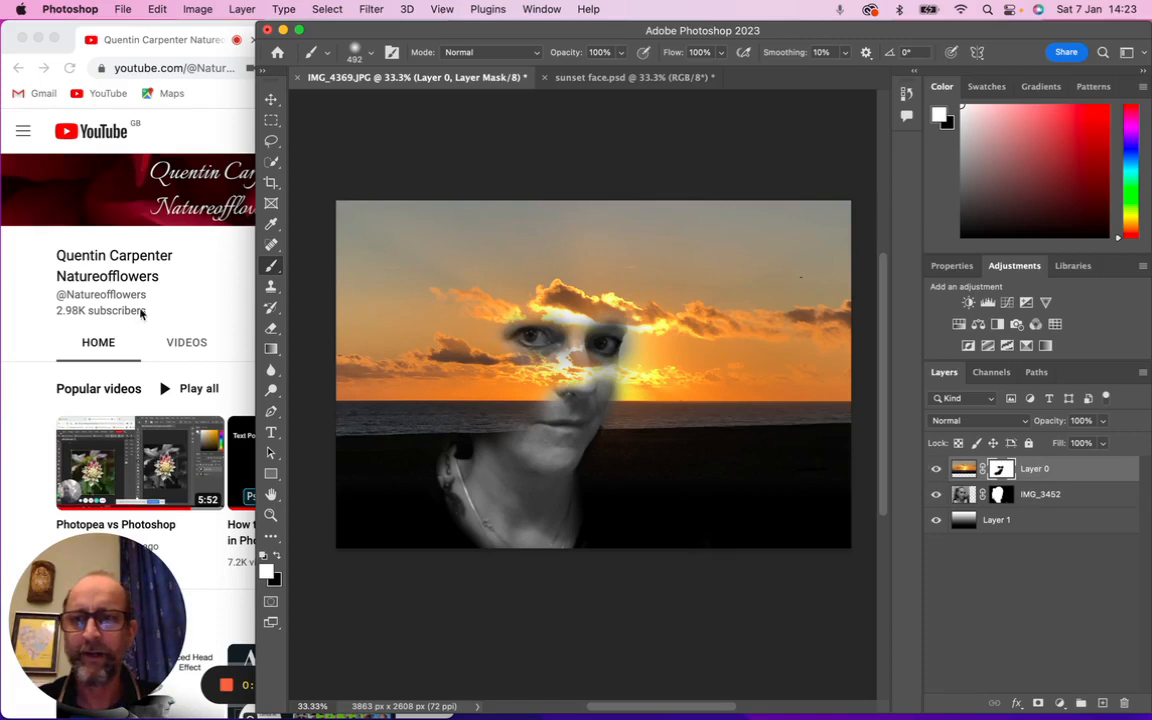
mouse_move(182, 263)
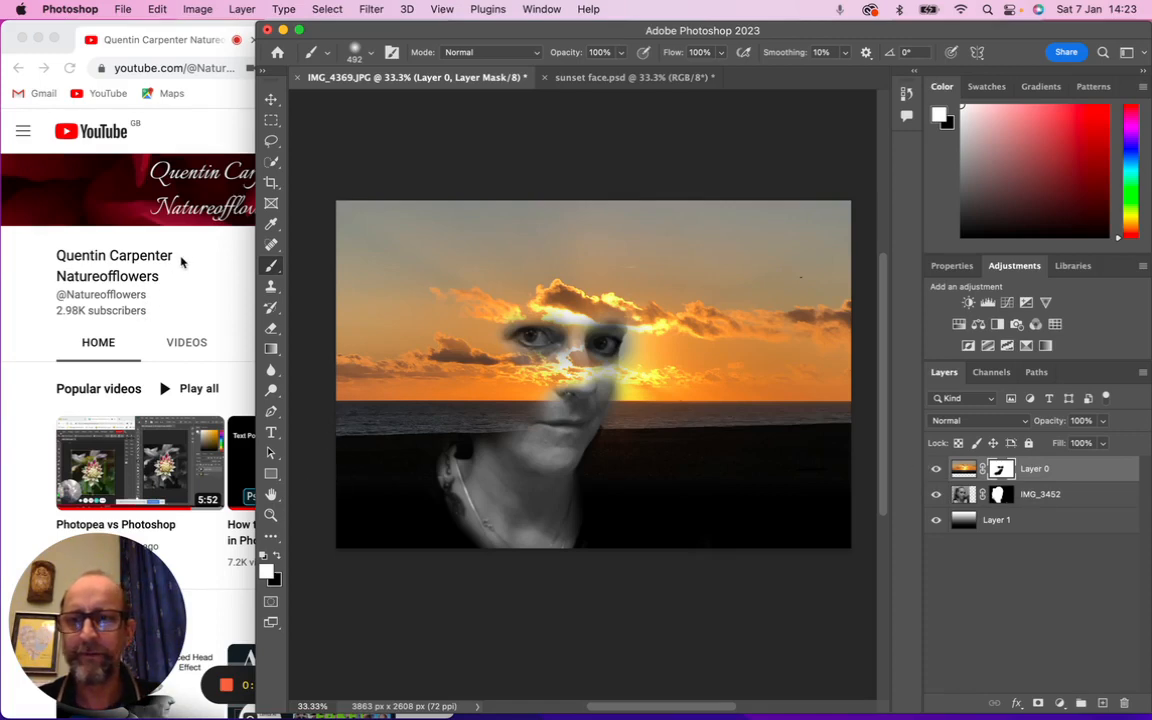